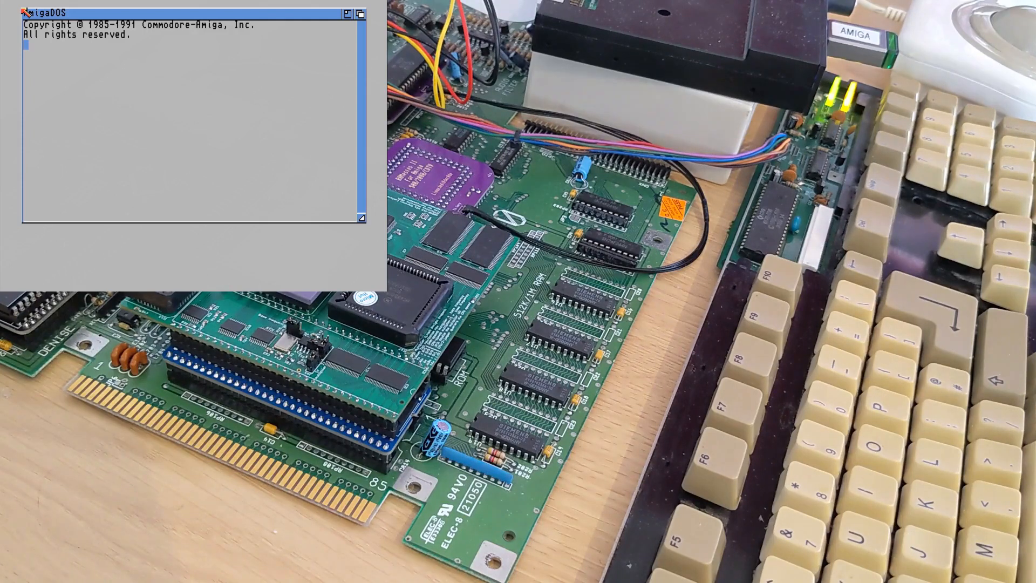
Step: Launch ROMulus Flash Tool and read the internal ROM as Kickstart 2.04 (37.175) 512KB
click(359, 14)
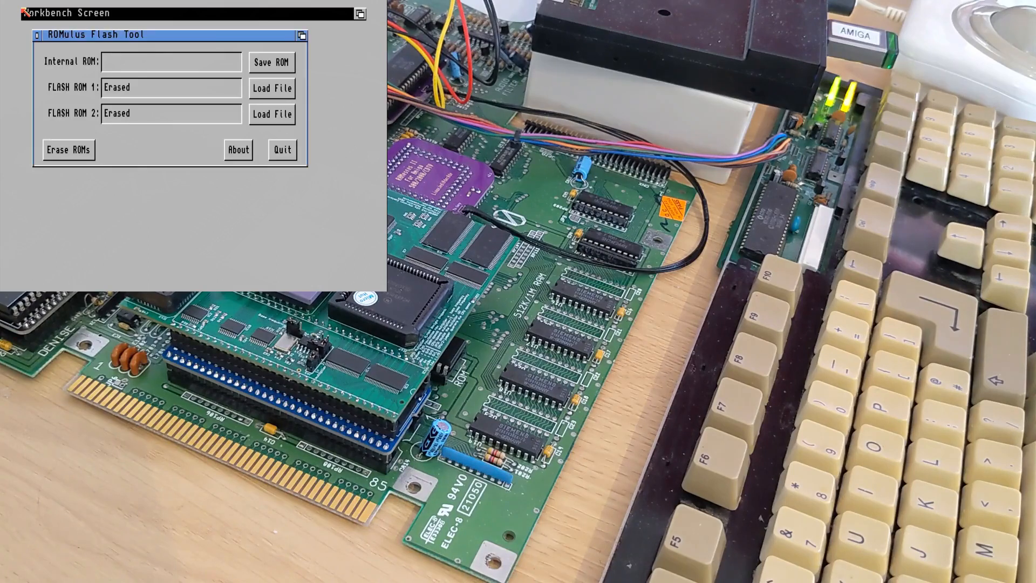
click(271, 63)
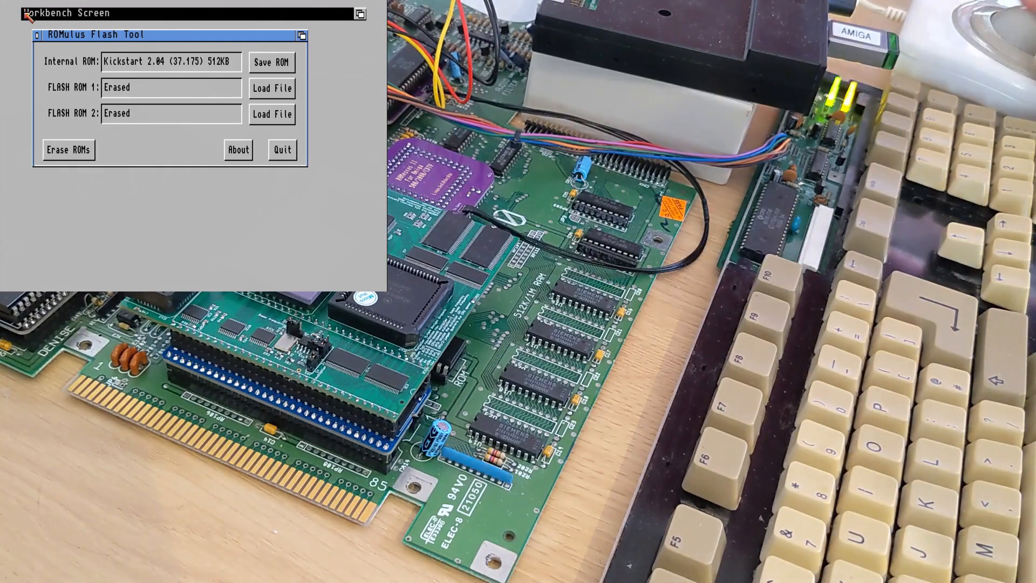
mouse_move(251, 106)
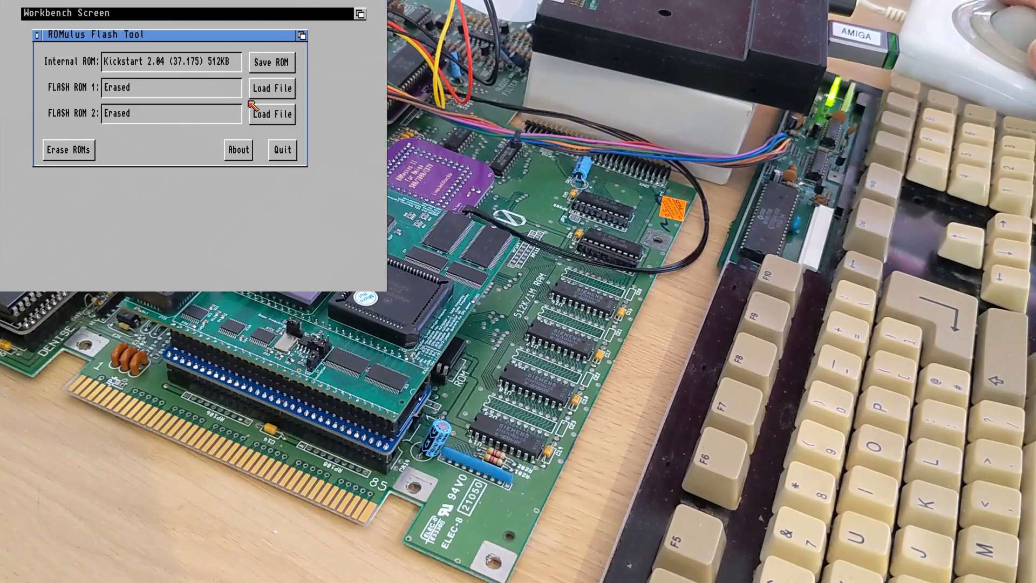
Step: Choose kick-314.rom (524288 bytes) as the file to load into flash ROM 1
click(271, 88)
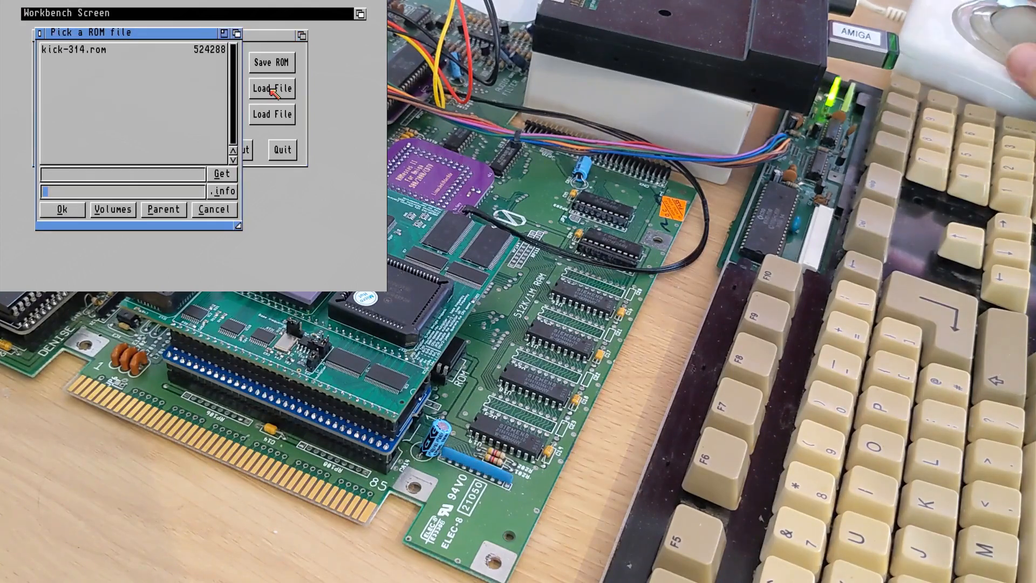
mouse_move(183, 52)
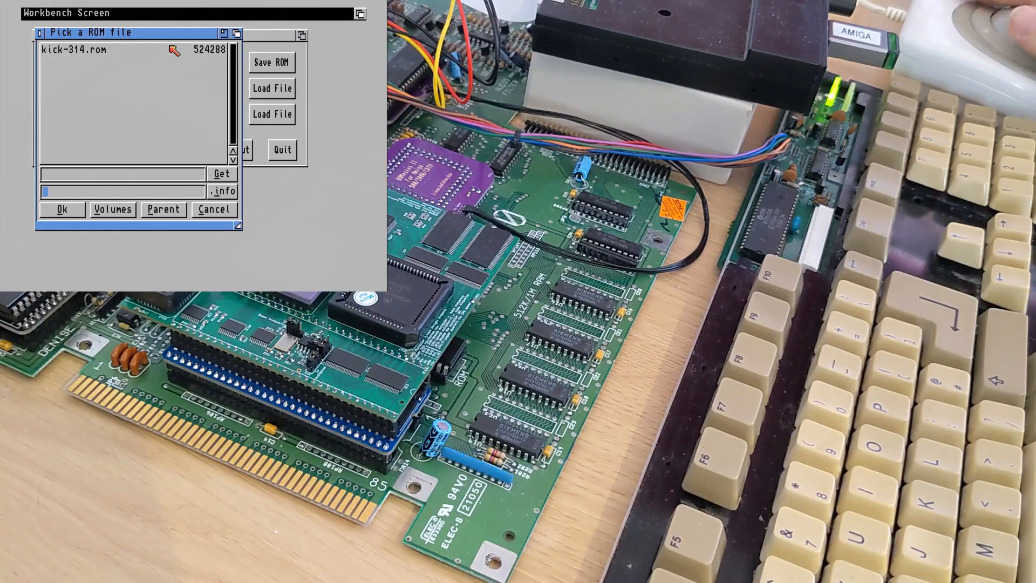
click(72, 49)
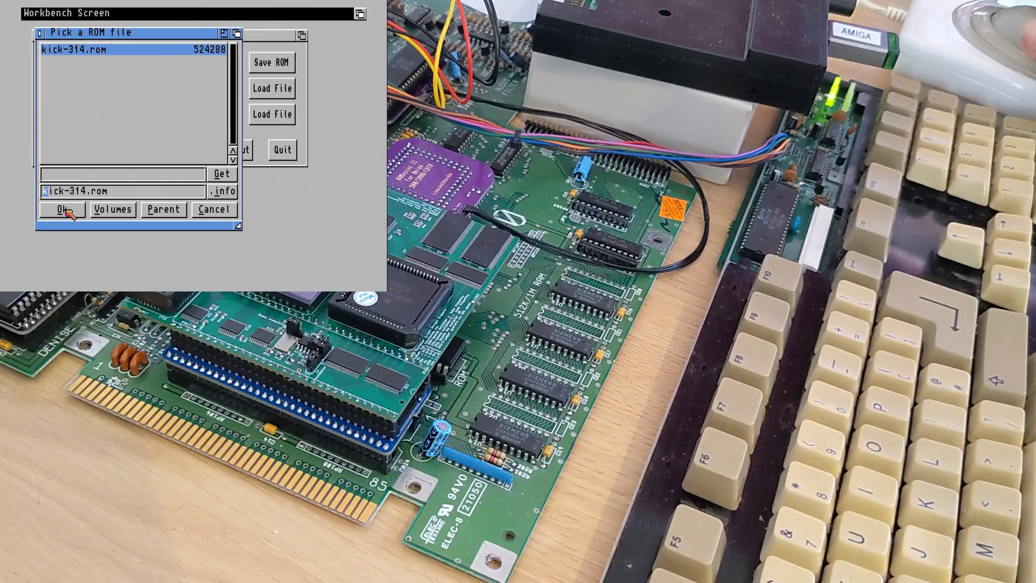
Step: Flash kick-314.rom so flash ROM 1 holds Kickstart 3.1.4 (46.143) 512KB
click(60, 210)
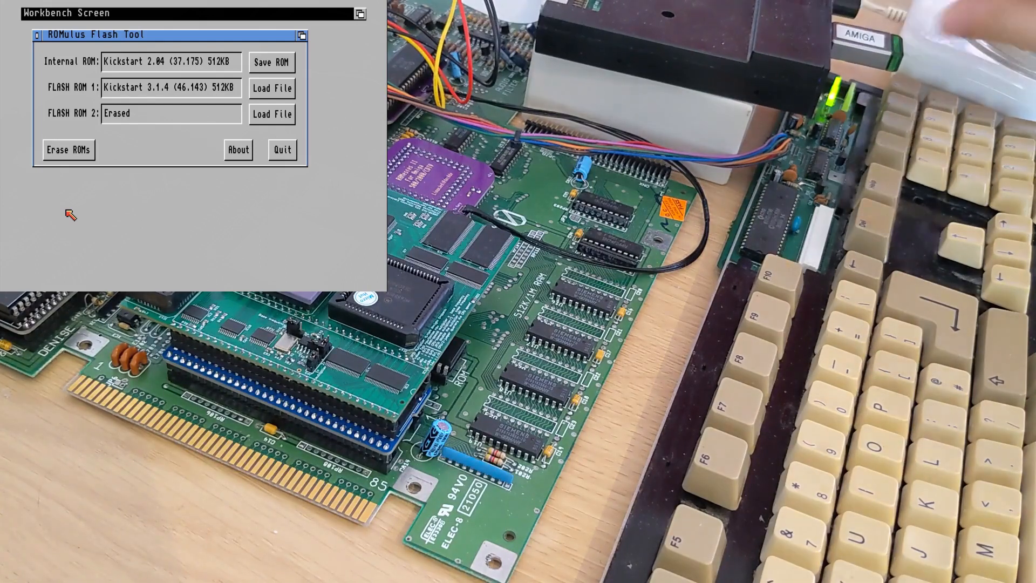
mouse_move(205, 178)
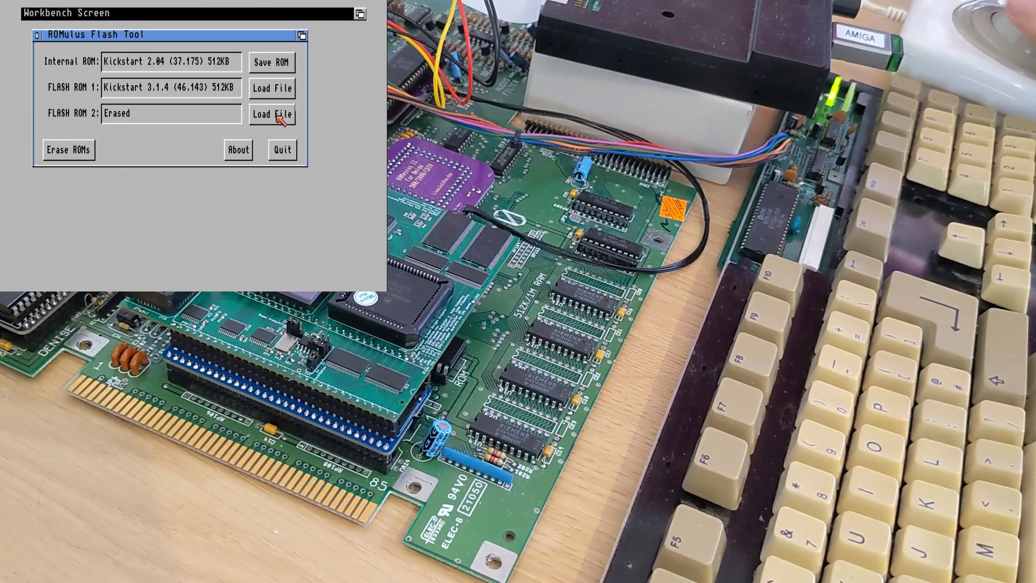
Step: Choose amiga-os-130.rom (262144 bytes) as the file to load into flash ROM 2
click(272, 114)
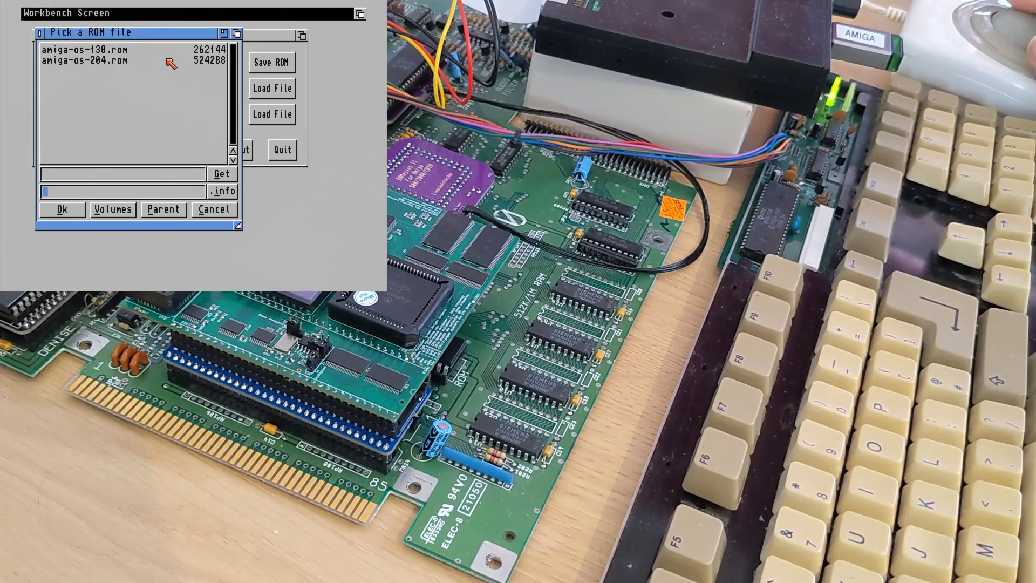
mouse_move(148, 52)
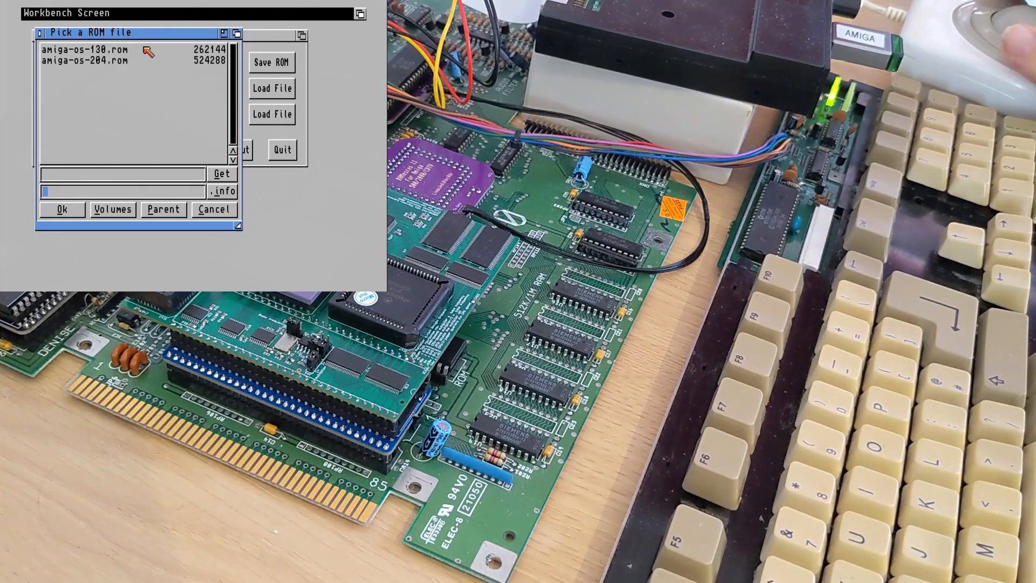
click(86, 49)
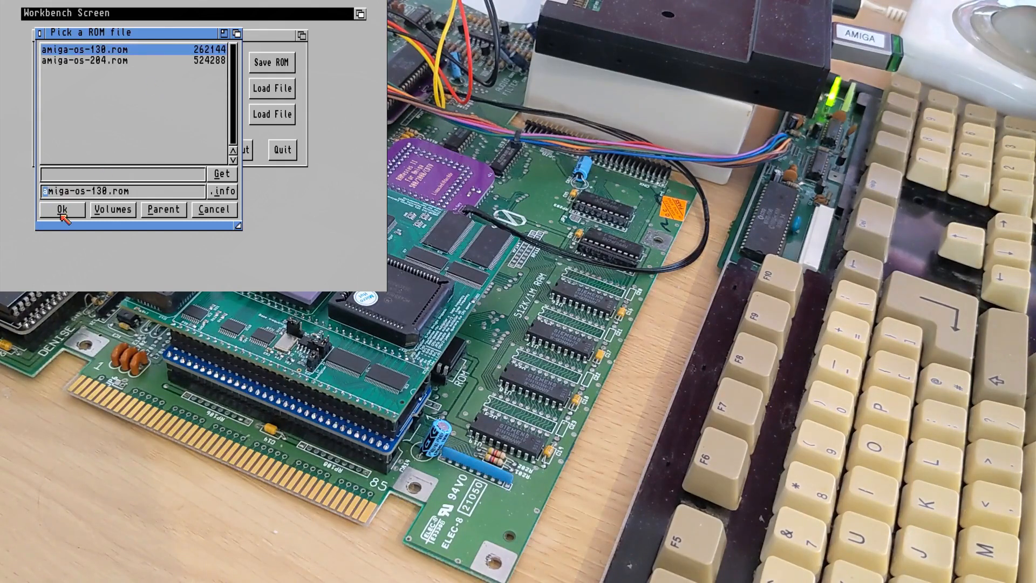
mouse_move(959, 40)
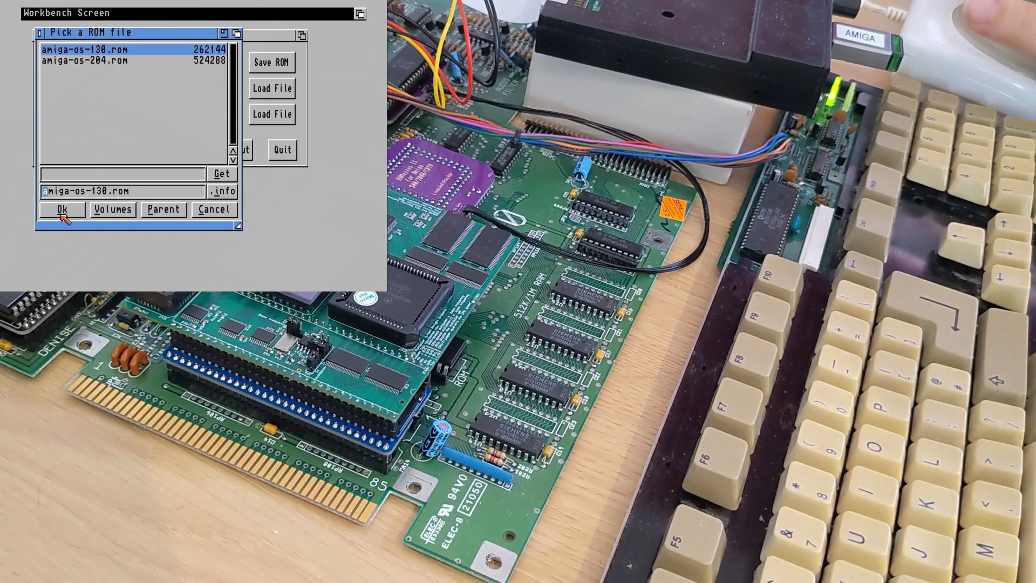
Step: Flash amiga-os-130.rom so flash ROM 2 holds Kickstart 1.3 (34.5) 256KB
click(60, 209)
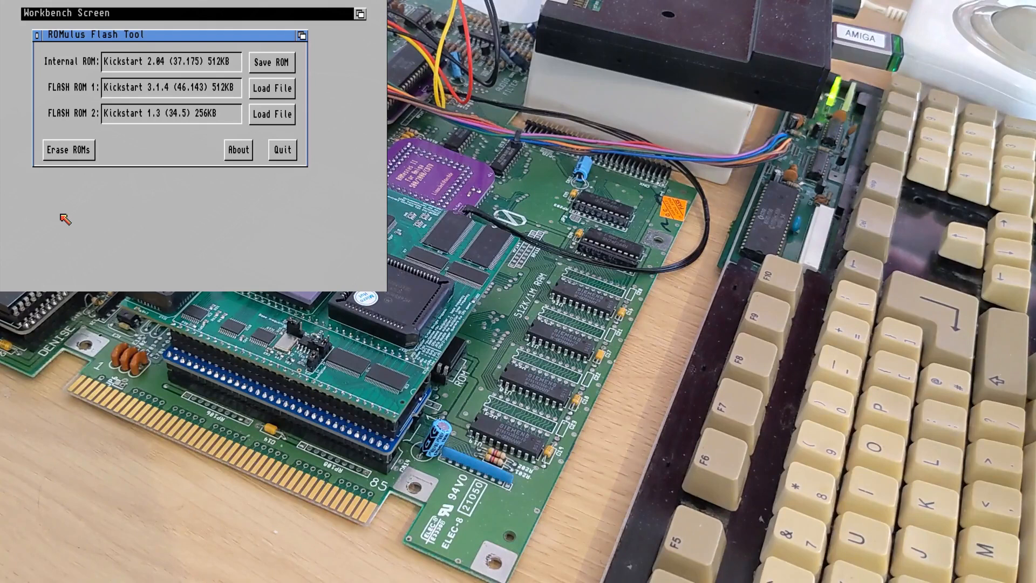
click(281, 149)
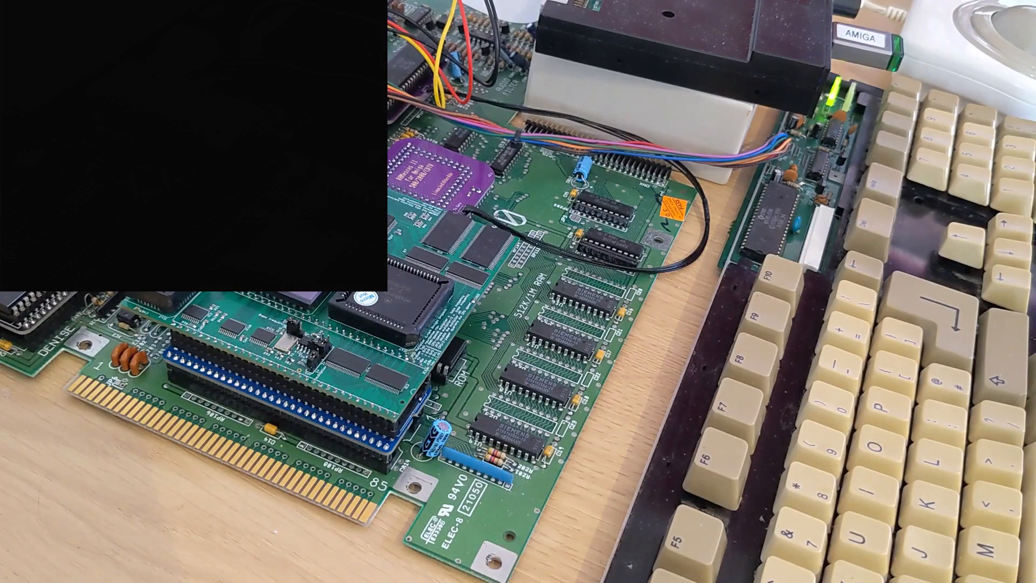